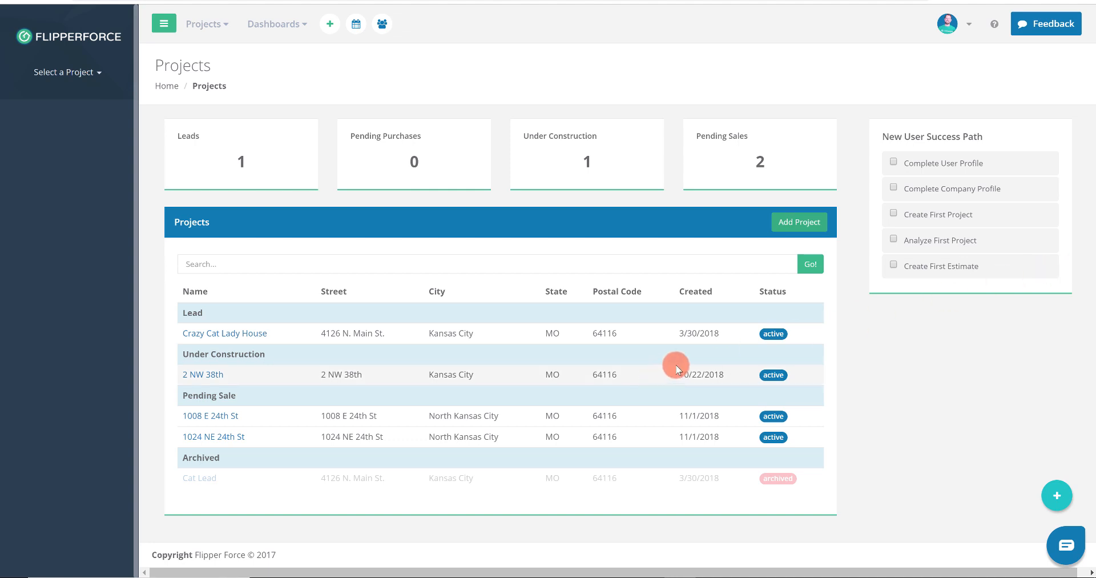
{"action": "mouse_move", "coordinate": [799, 222]}
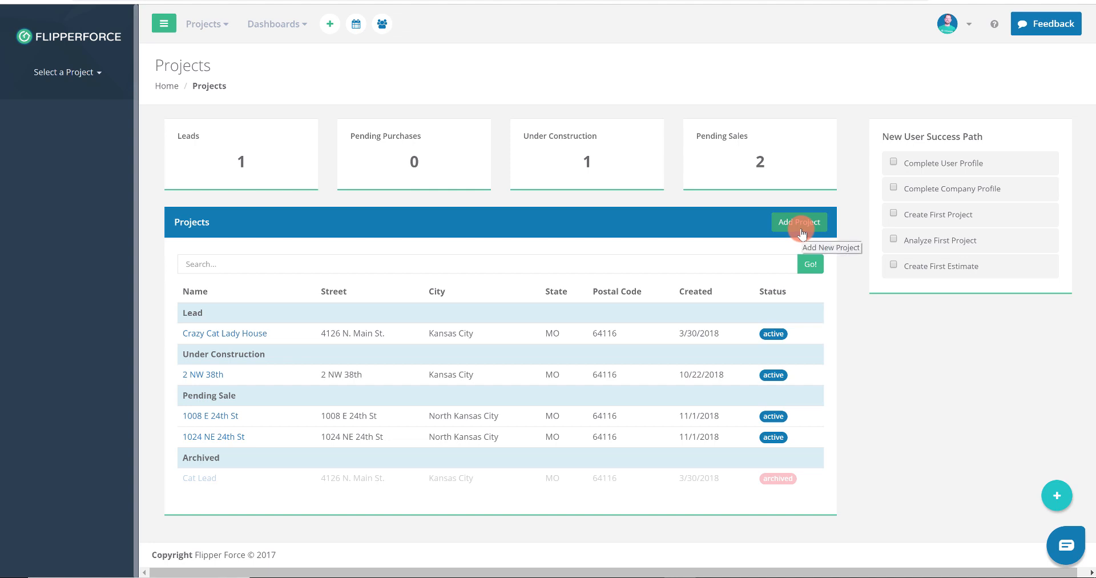
Bring up the Add New Project form, then dismiss it without saving
{"action": "left_click", "coordinate": [799, 222]}
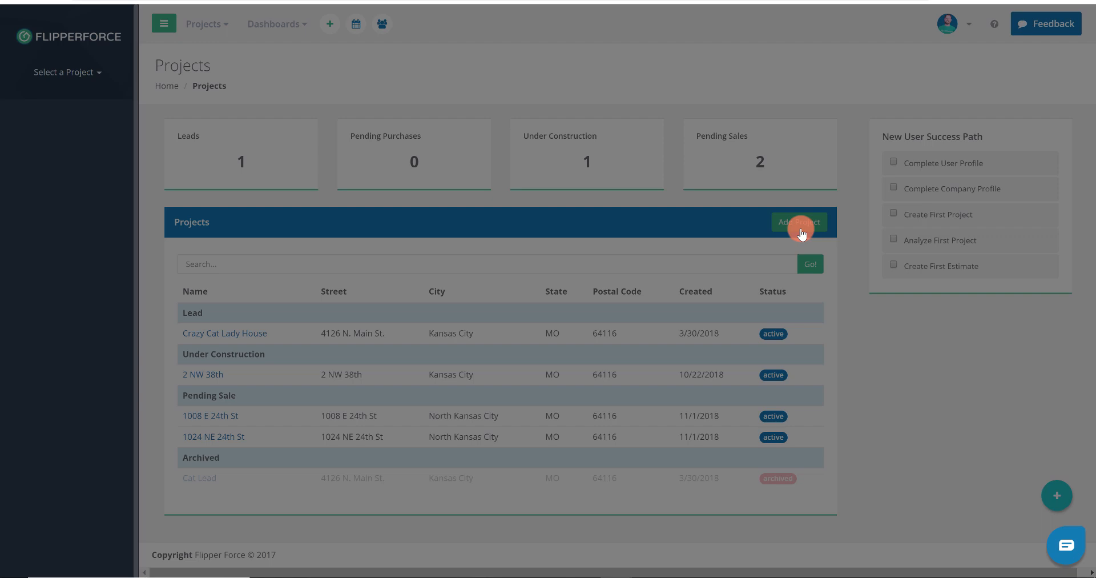
{"action": "left_click", "coordinate": [799, 222]}
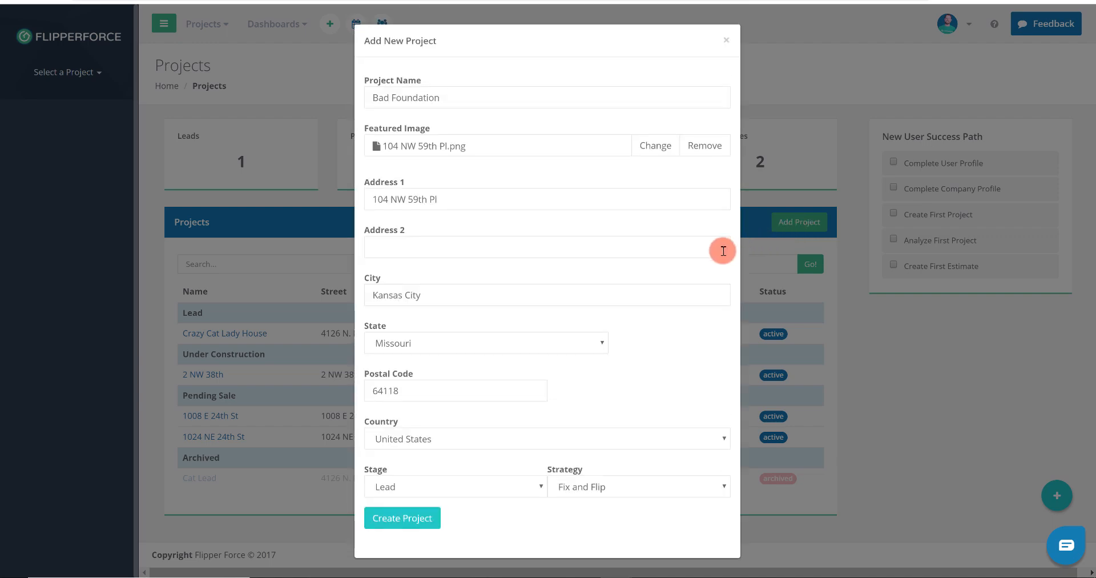
{"action": "mouse_move", "coordinate": [727, 138]}
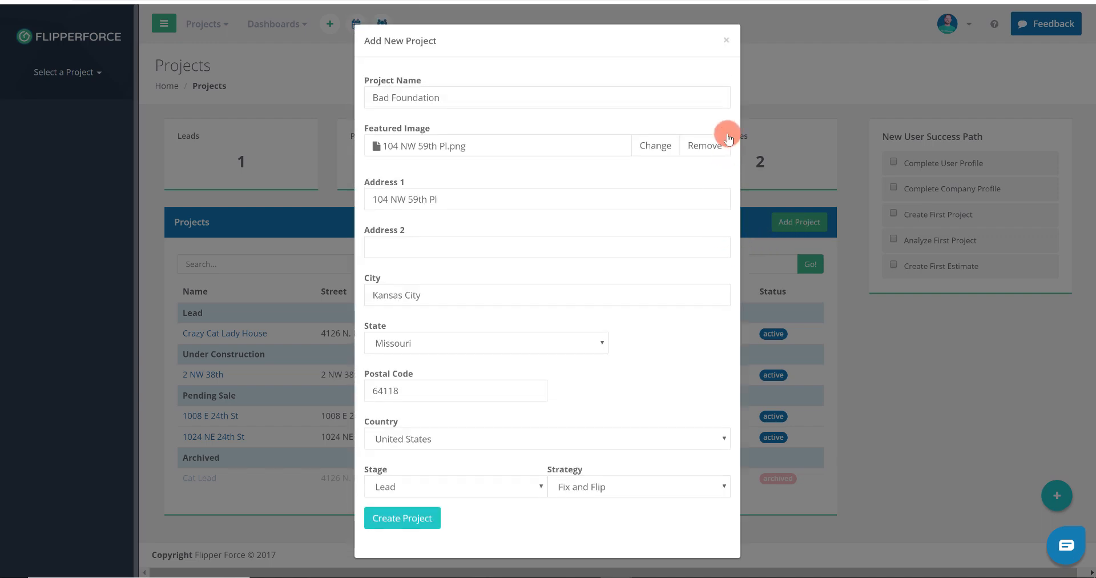
{"action": "left_click", "coordinate": [726, 38]}
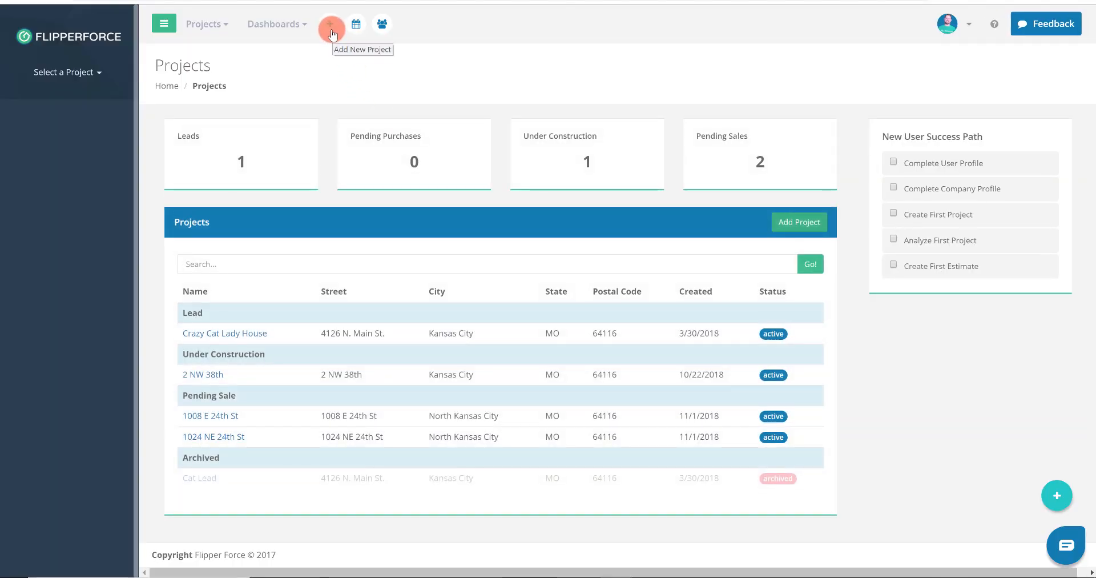
Reopen the Add New Project form pre-filled for Bad Foundation and activate its name field
{"action": "left_click", "coordinate": [331, 24]}
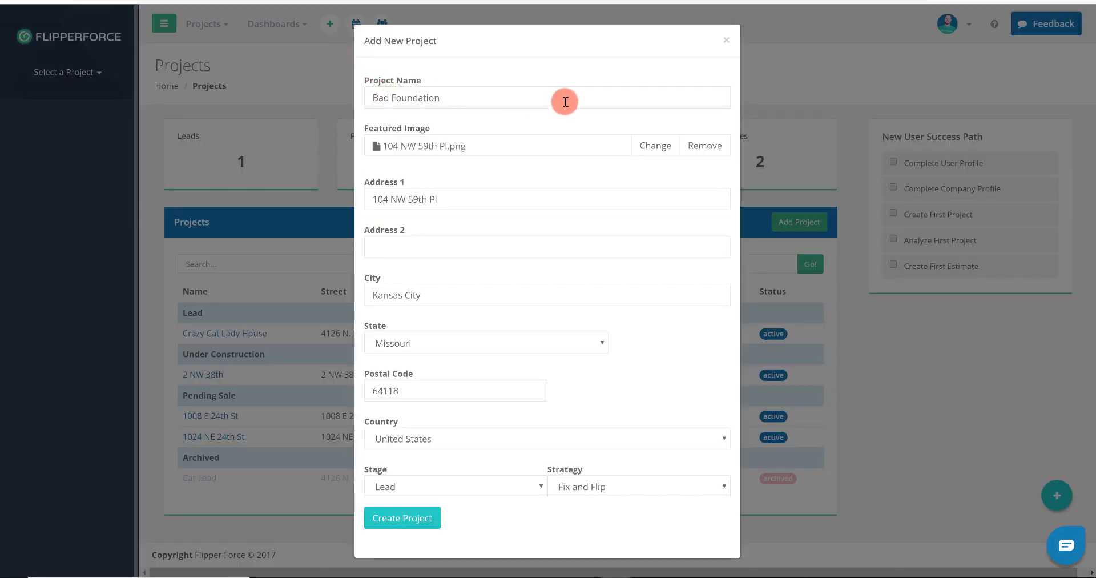
{"action": "left_click", "coordinate": [547, 97]}
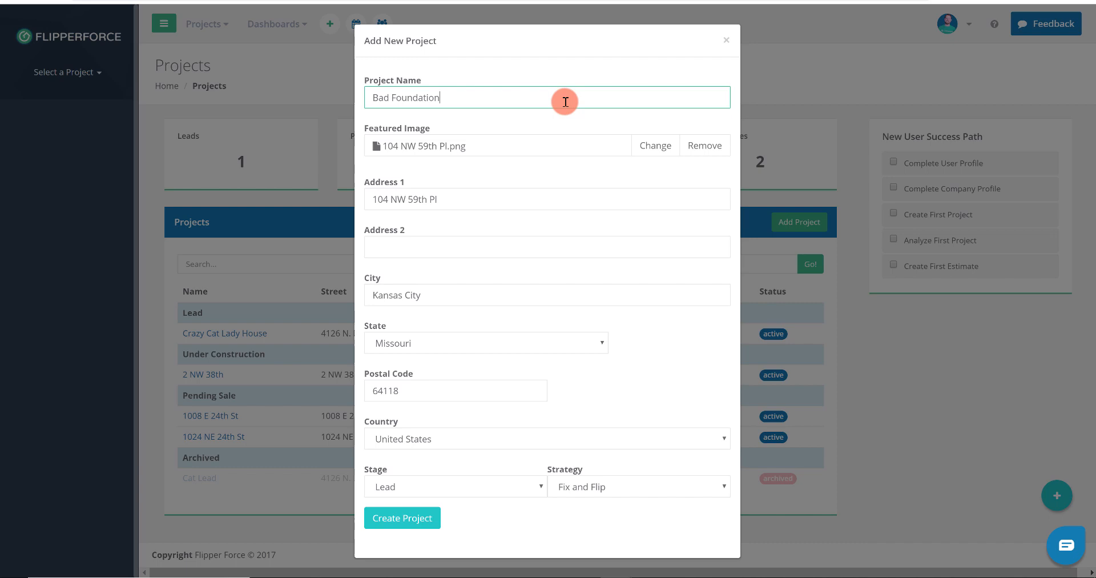
{"action": "mouse_move", "coordinate": [563, 117]}
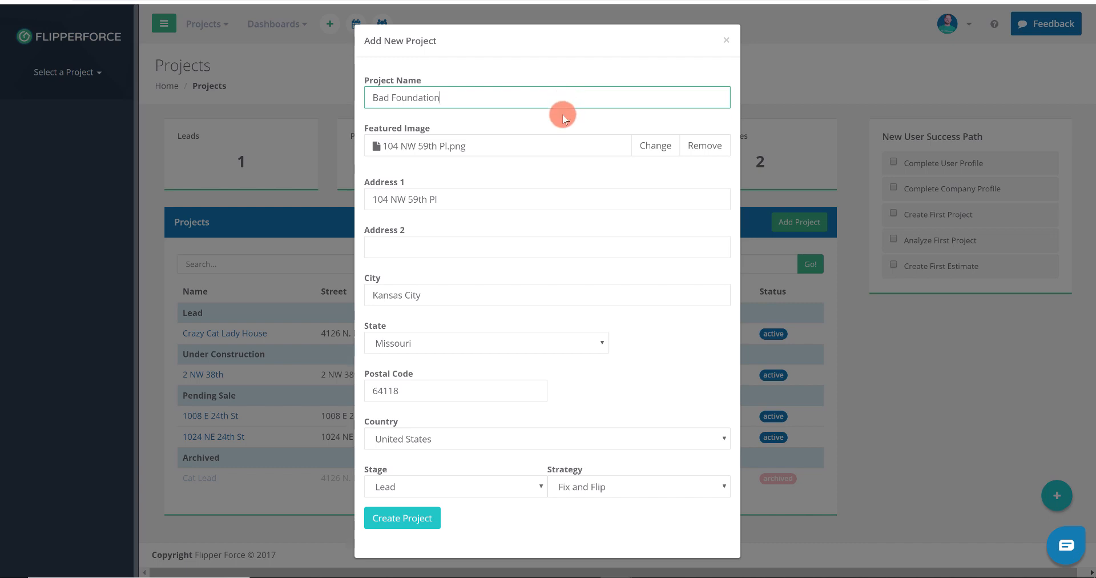
{"action": "mouse_move", "coordinate": [552, 199]}
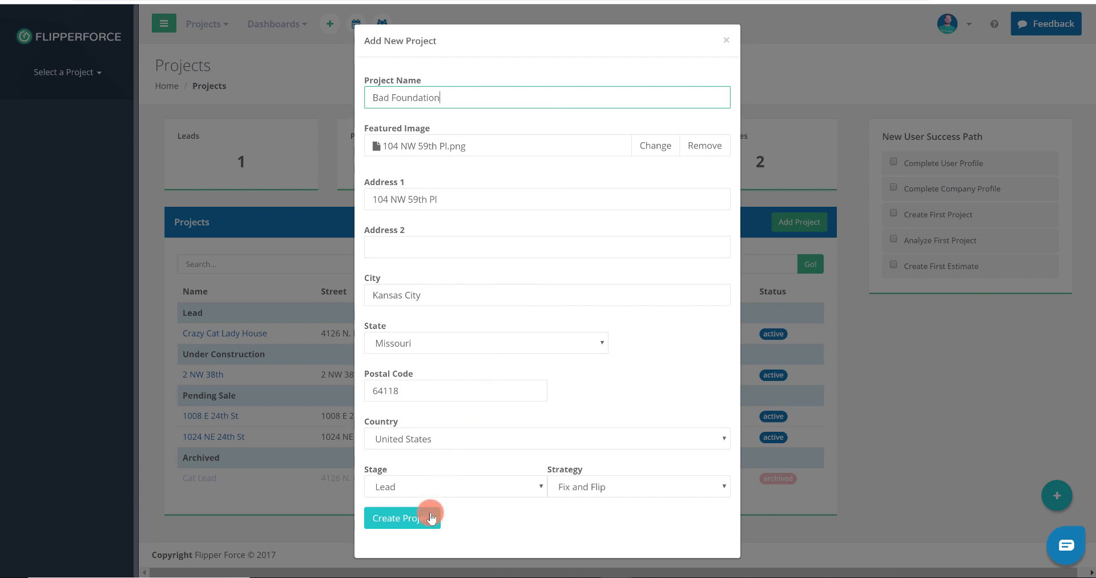
{"action": "left_click", "coordinate": [401, 517]}
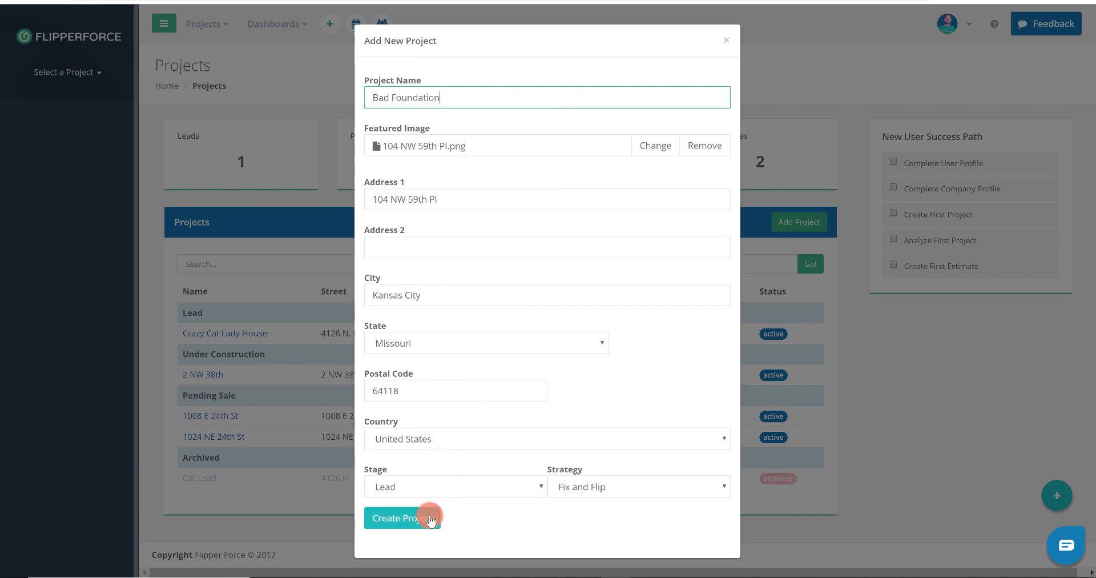
{"action": "left_click", "coordinate": [402, 517]}
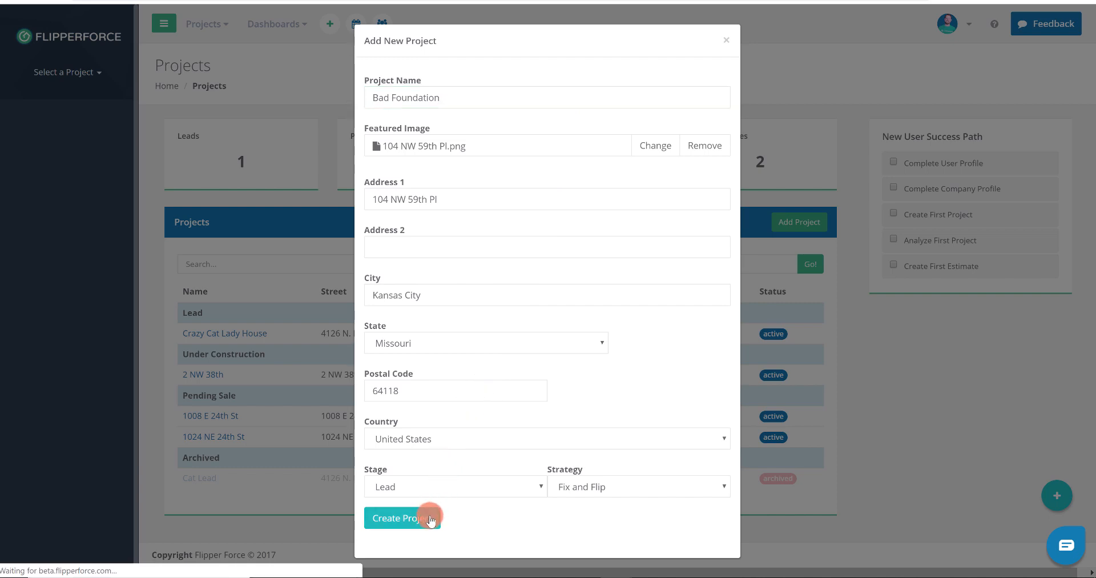
{"action": "left_click", "coordinate": [400, 518]}
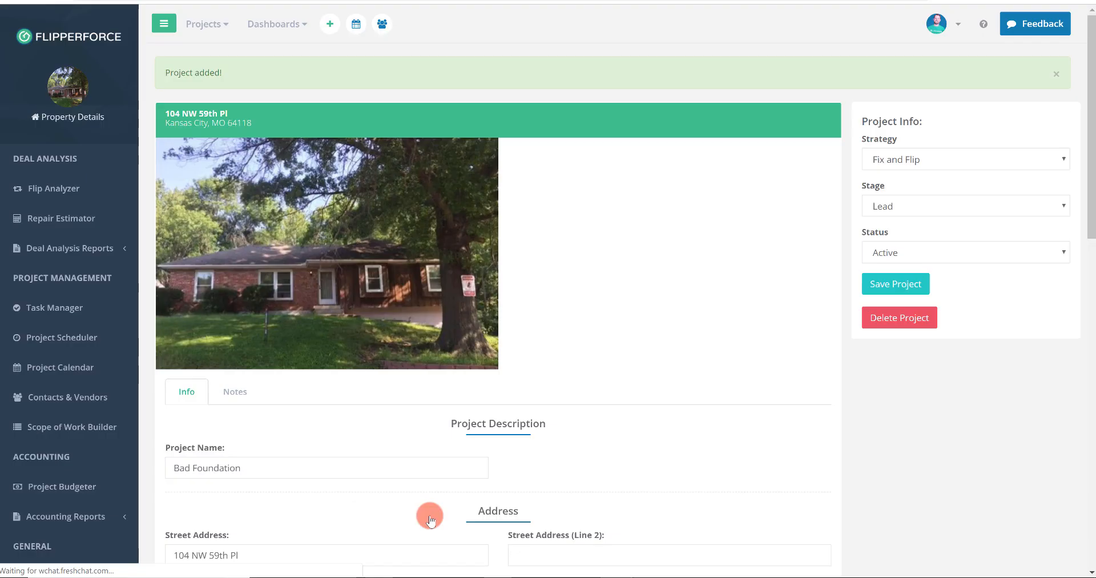